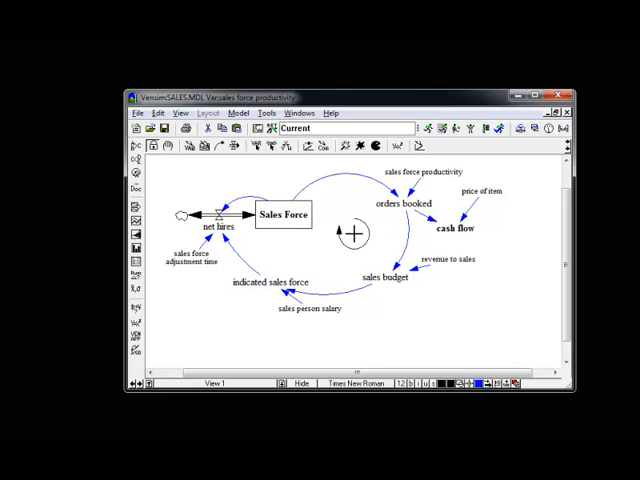
pyautogui.moveTo(388, 277)
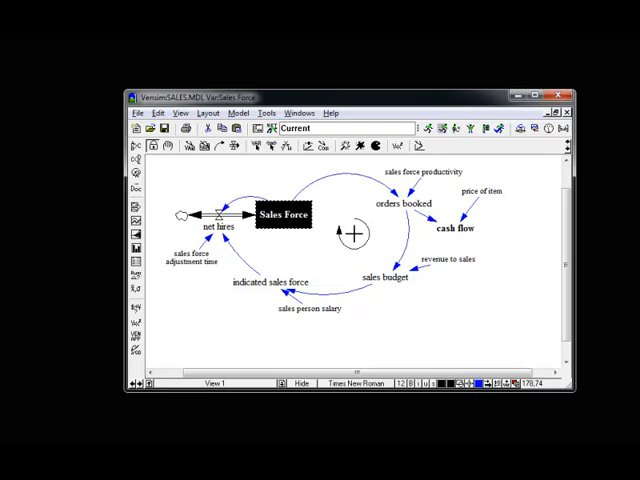
# Select price of item and open the model's full equation listing with units.
pyautogui.click(449, 227)
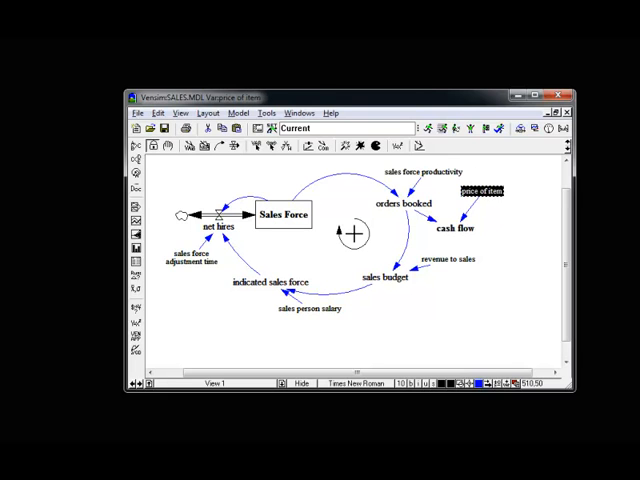
pyautogui.click(448, 260)
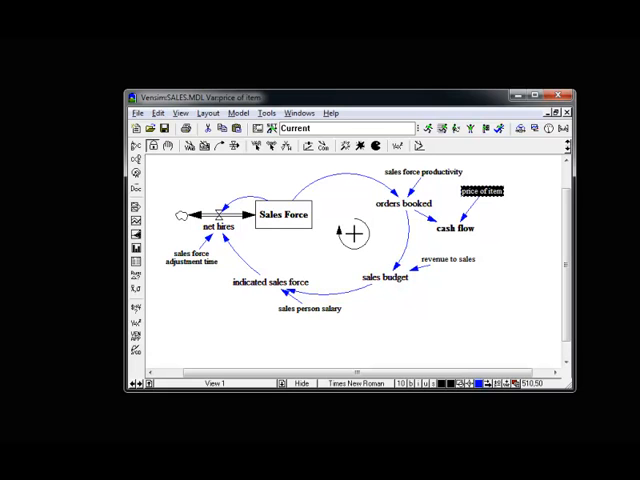
pyautogui.click(447, 260)
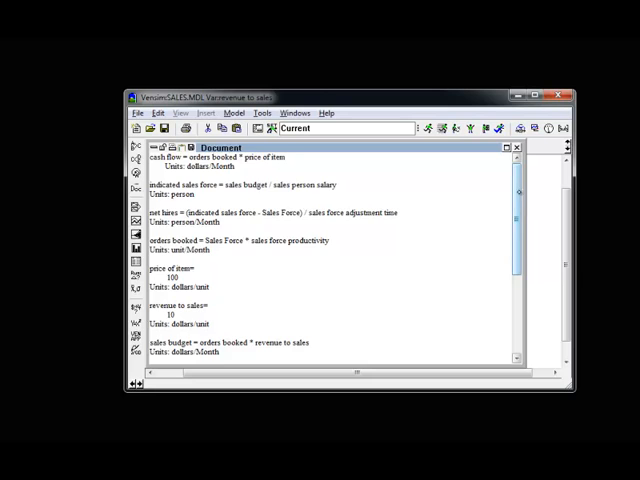
# Scroll the listing to review Sales Force 50, adjustment time 6 months, productivity 210.
pyautogui.scroll(-3)
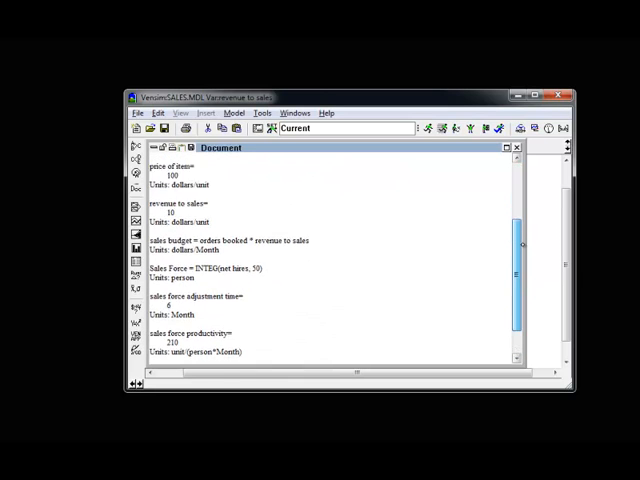
pyautogui.scroll(3)
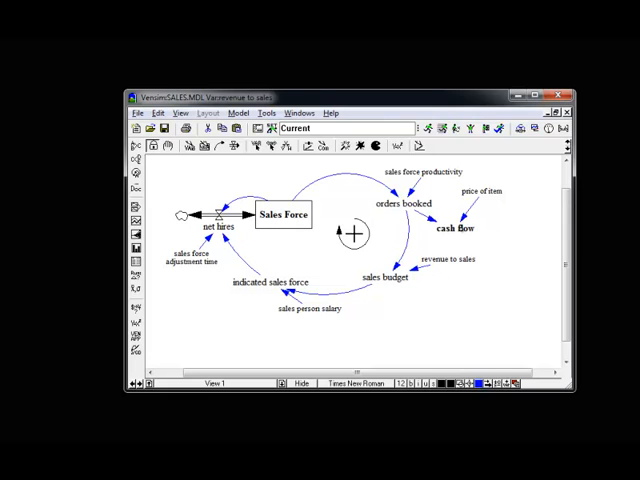
# Make the Sales Force stock in the diagram the workbench variable.
pyautogui.click(283, 214)
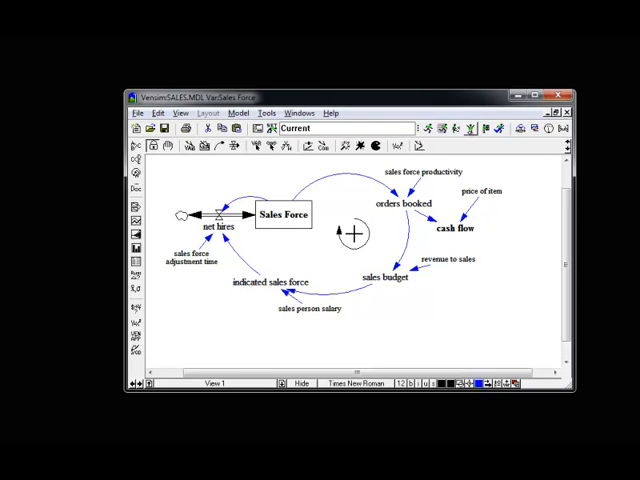
pyautogui.moveTo(478, 142)
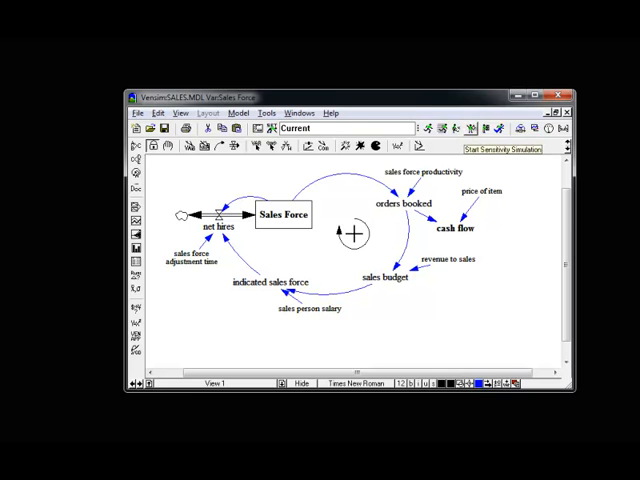
# Begin sensitivity setup for 200 multivariate runs, varying sales person salary (2000).
pyautogui.click(508, 149)
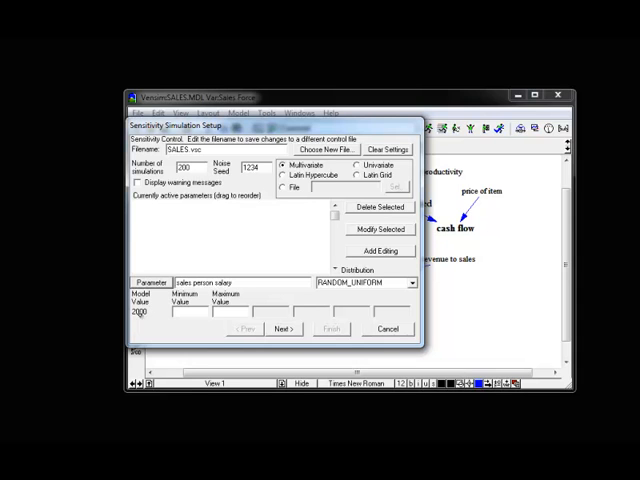
# Enter a salary minimum of 1800 and maximum of 2200 with RANDOM_TRIANGULAR distribution.
pyautogui.write('1800')
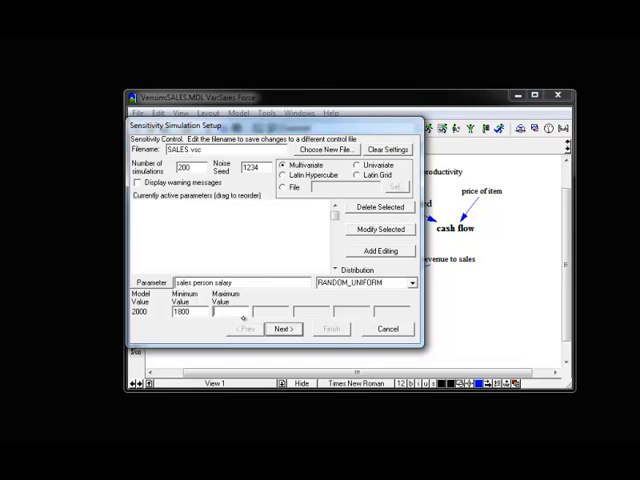
pyautogui.write('2200')
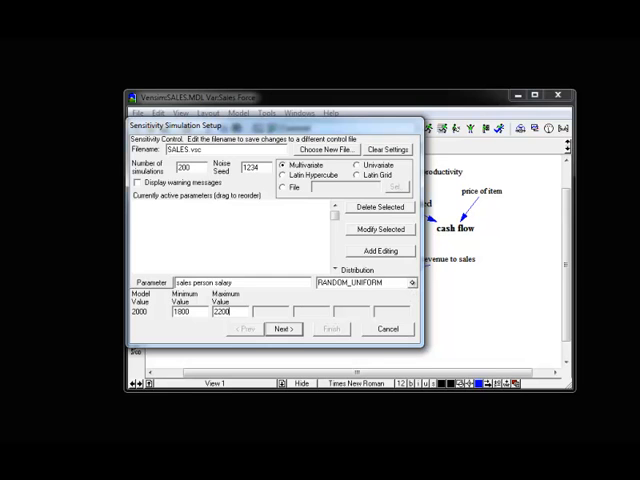
pyautogui.click(410, 282)
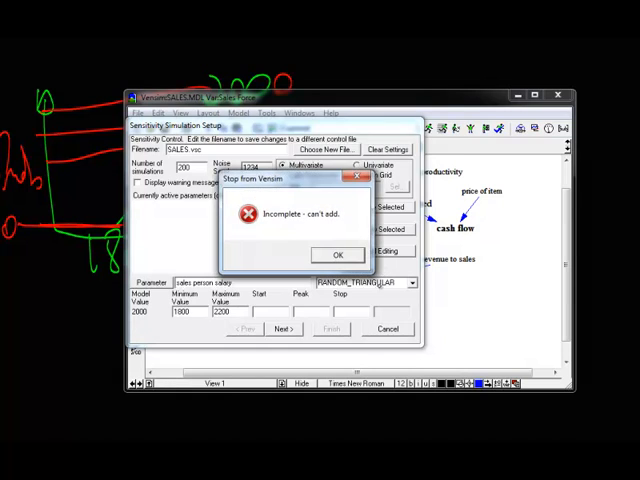
# Dismiss the warning and add salary as triangular, 1800 to 2200, peaking at 2000.
pyautogui.click(337, 254)
pyautogui.write('2200')
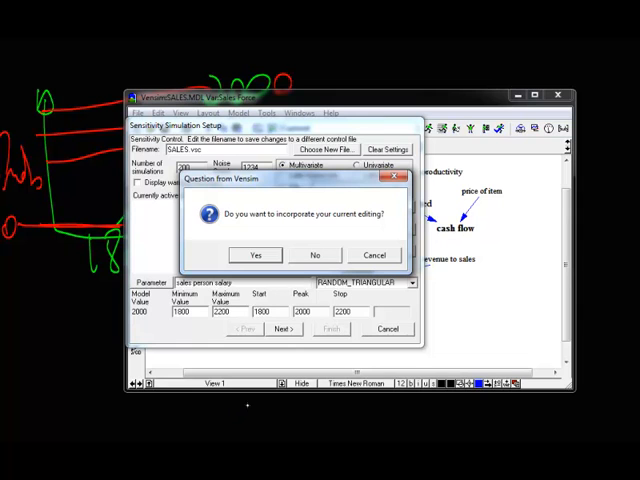
pyautogui.click(256, 254)
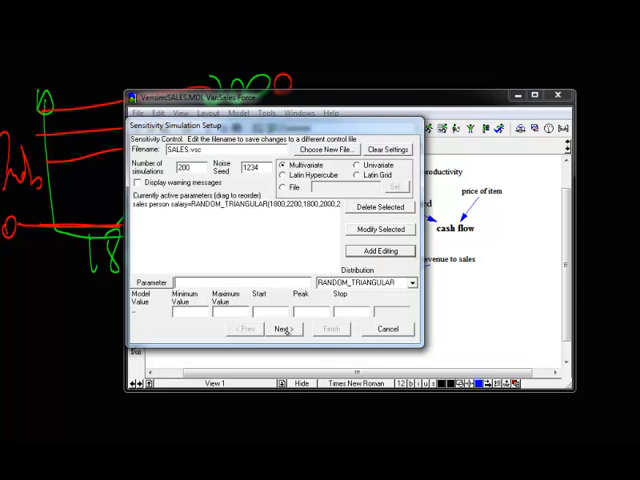
# Advance to the save-list page and pick Sales Force as a variable to save.
pyautogui.click(284, 329)
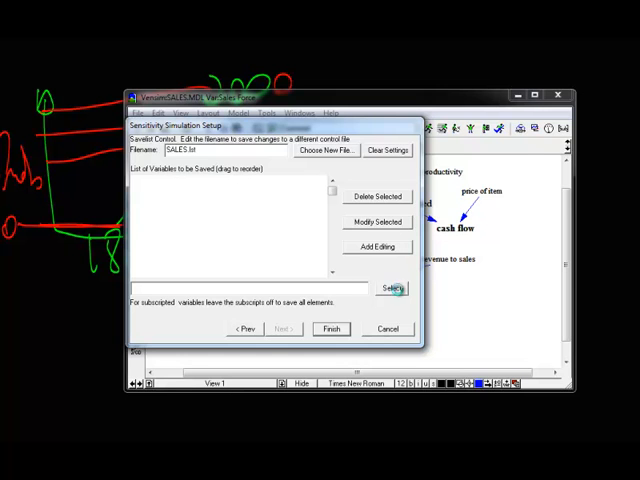
pyautogui.click(391, 288)
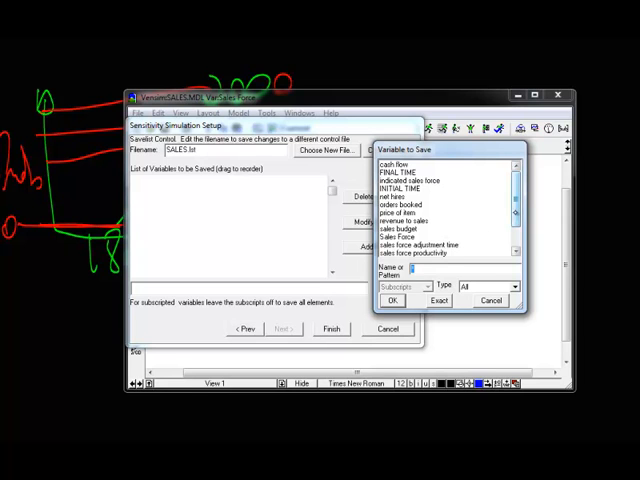
pyautogui.click(392, 234)
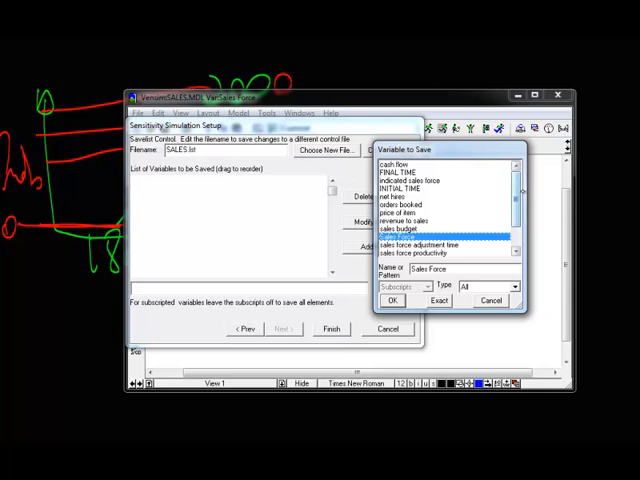
pyautogui.scroll(-3)
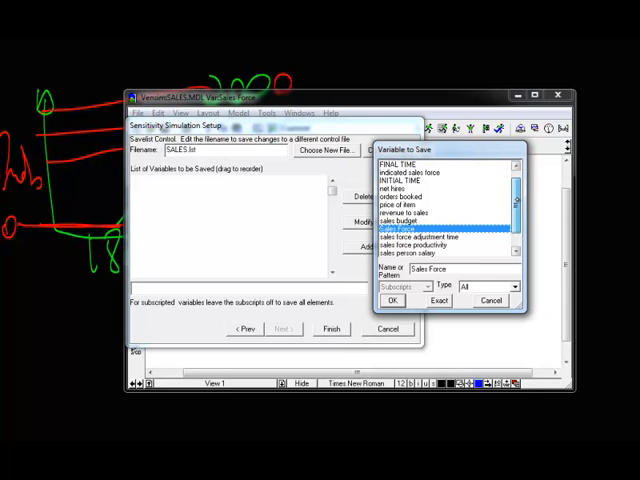
pyautogui.scroll(-3)
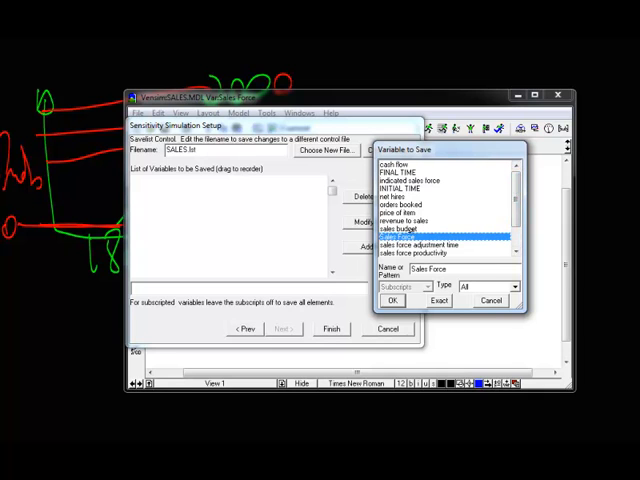
pyautogui.click(400, 228)
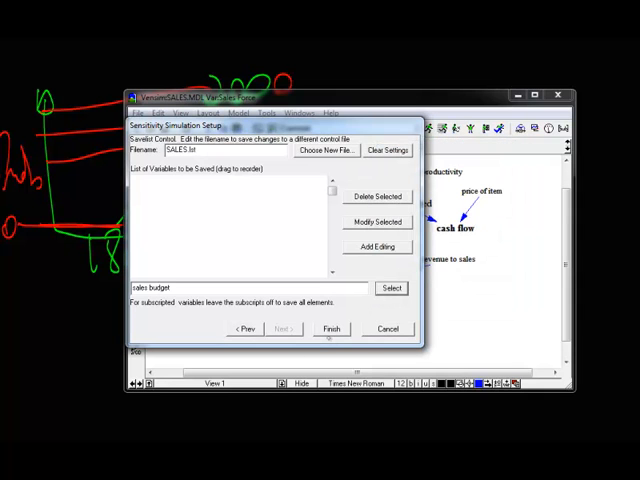
# Add Sales Force to the save list beside sales budget and finish the setup.
pyautogui.click(377, 247)
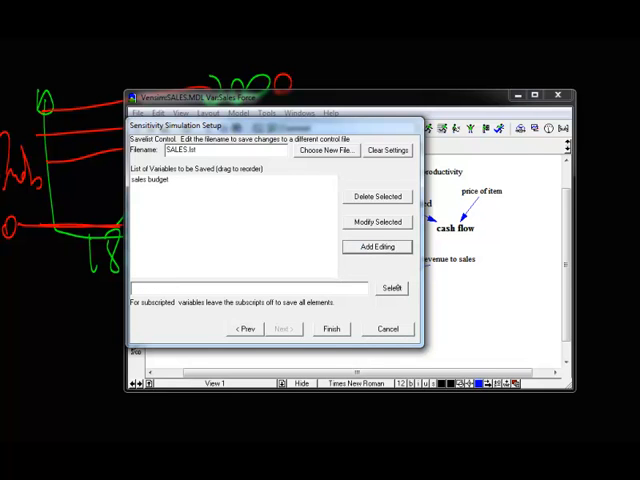
pyautogui.click(377, 247)
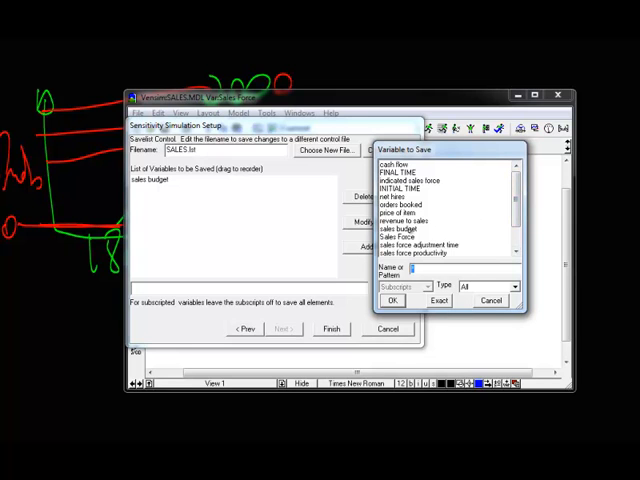
pyautogui.click(397, 235)
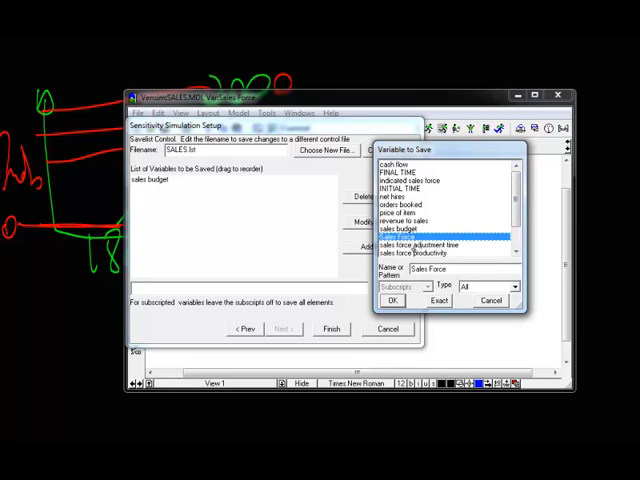
pyautogui.click(391, 300)
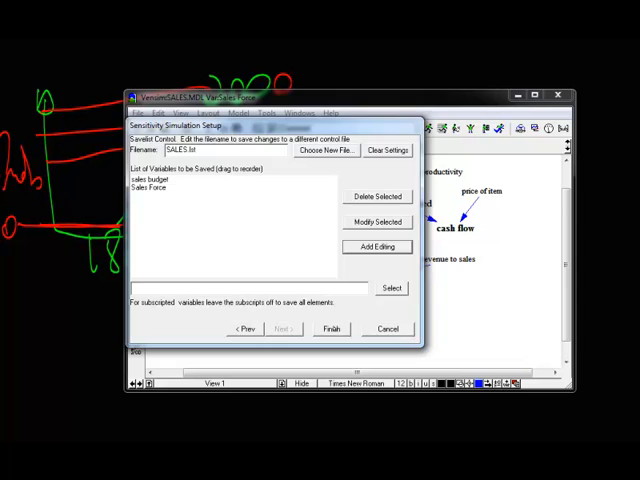
pyautogui.click(331, 329)
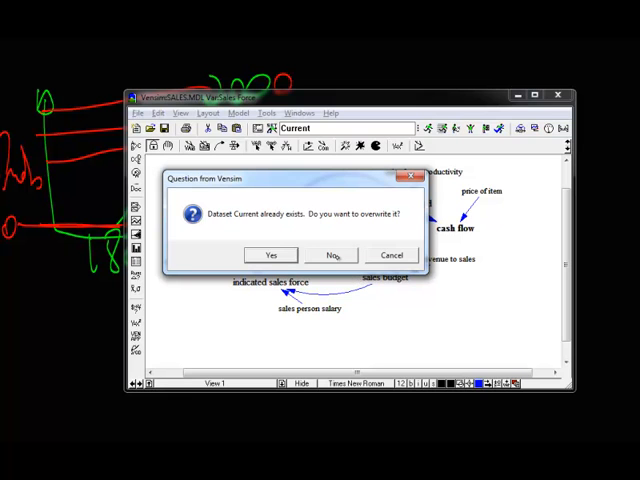
# Save the run as a new dataset named 'sensitivity' instead of overwriting Current.
pyautogui.click(270, 254)
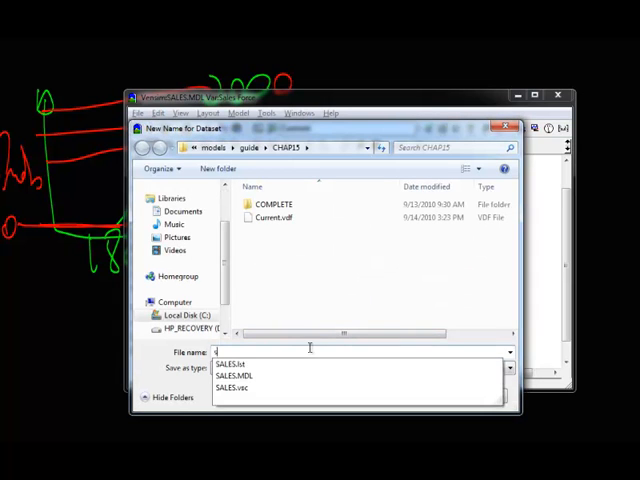
pyautogui.write('send')
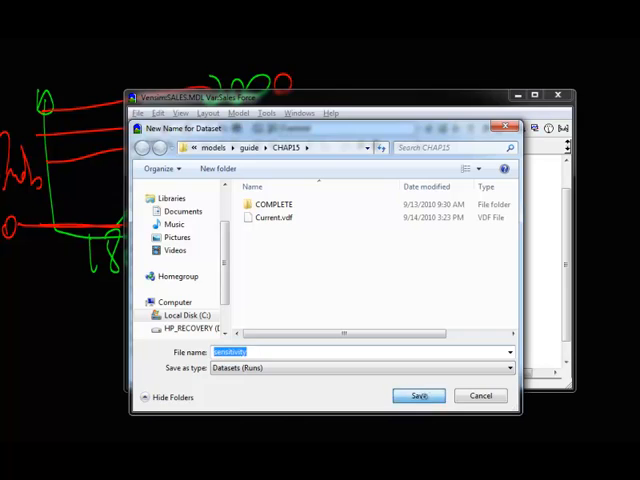
pyautogui.click(418, 395)
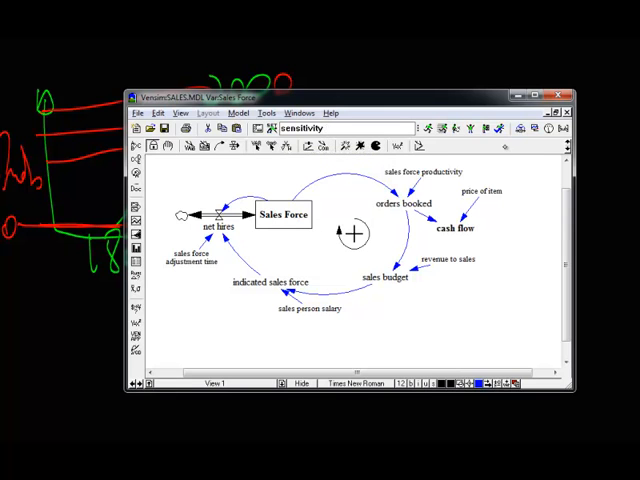
pyautogui.moveTo(549, 128)
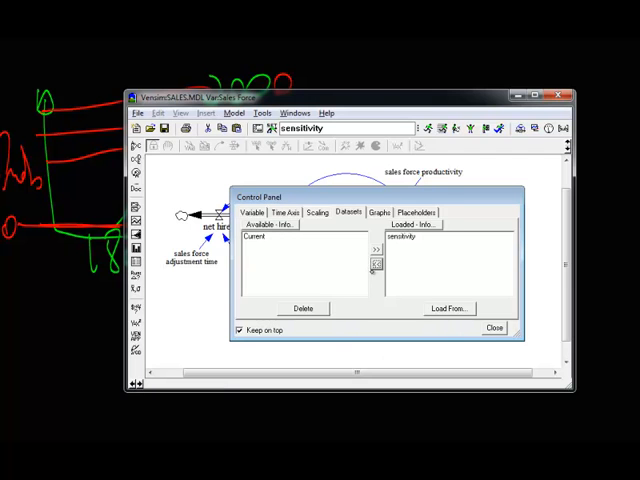
# Keep only the sensitivity dataset loaded, leaving Current available.
pyautogui.click(492, 328)
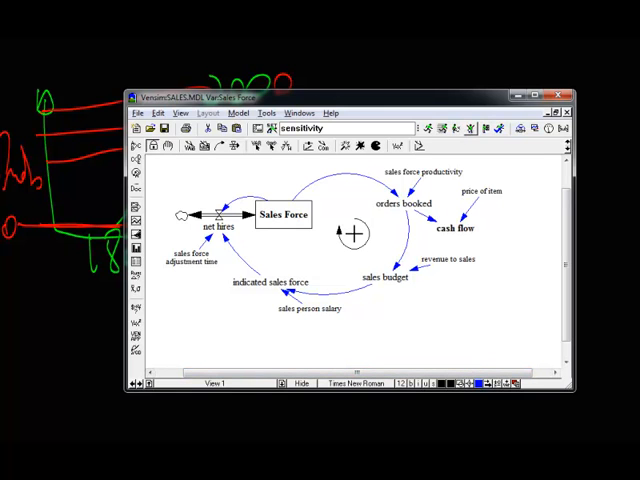
pyautogui.moveTo(470, 130)
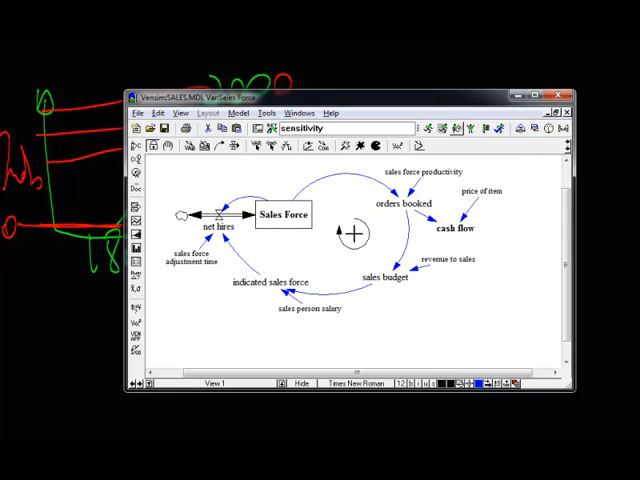
# Select Sales Force in the diagram as the variable to analyse.
pyautogui.click(283, 214)
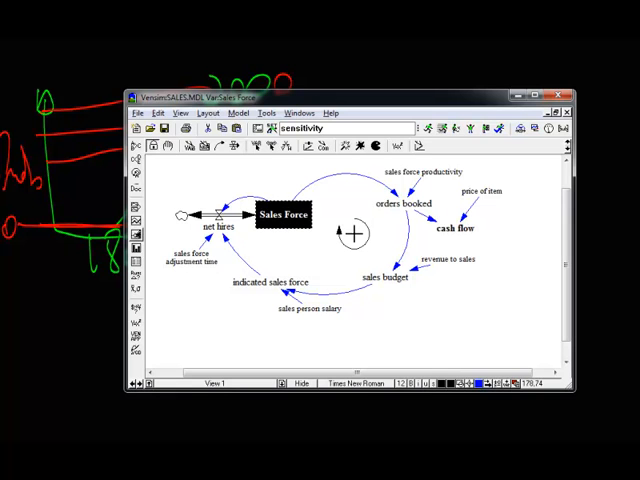
pyautogui.moveTo(136, 233)
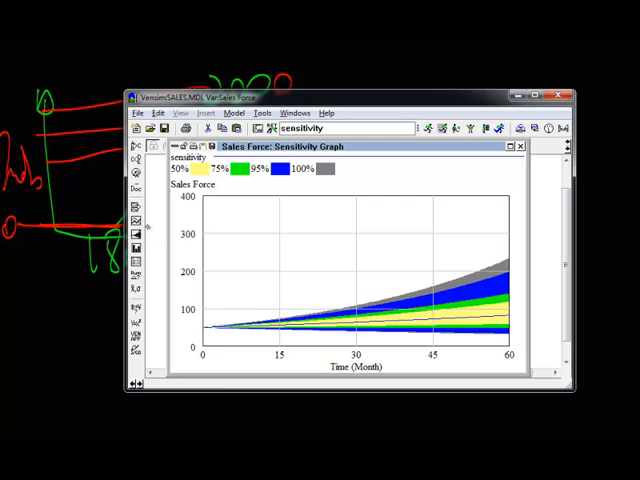
pyautogui.moveTo(138, 247)
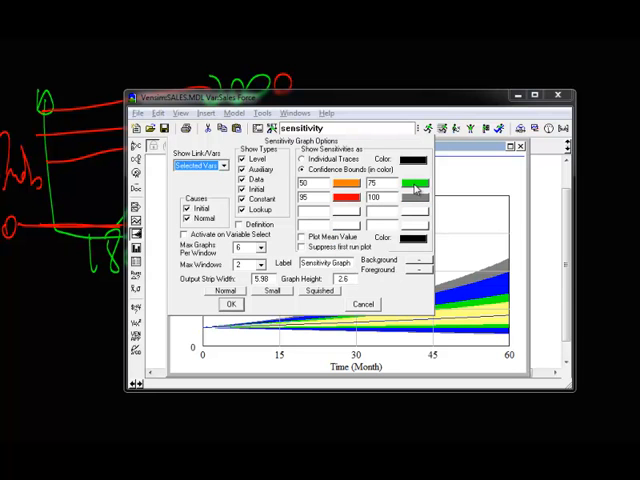
# Recolor the Sales Force confidence bands to orange, green, red and gray, then redraw the graph.
pyautogui.click(230, 304)
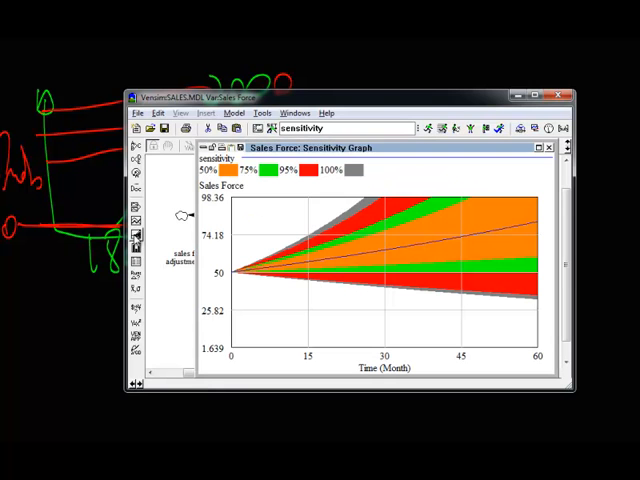
pyautogui.moveTo(406, 307)
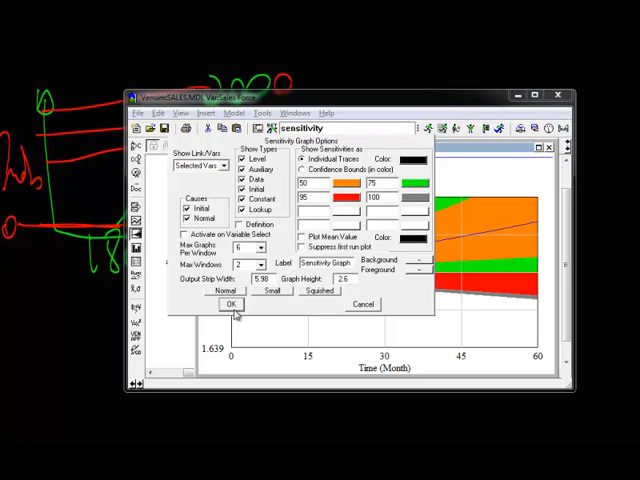
# Redraw the Sales Force sensitivity graph as individual black run traces scaled to 400.
pyautogui.click(231, 304)
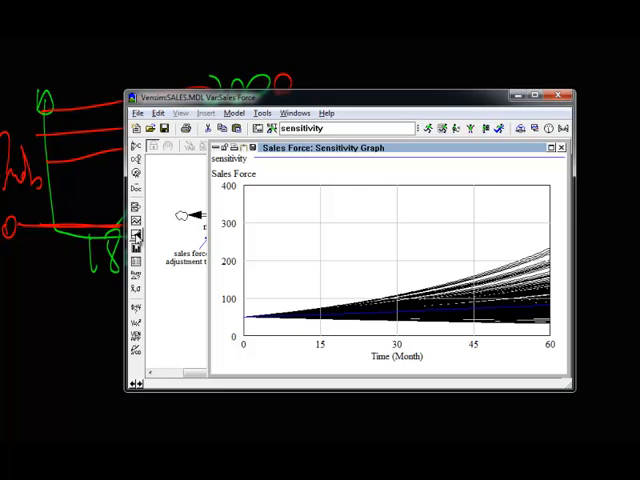
pyautogui.moveTo(543, 286)
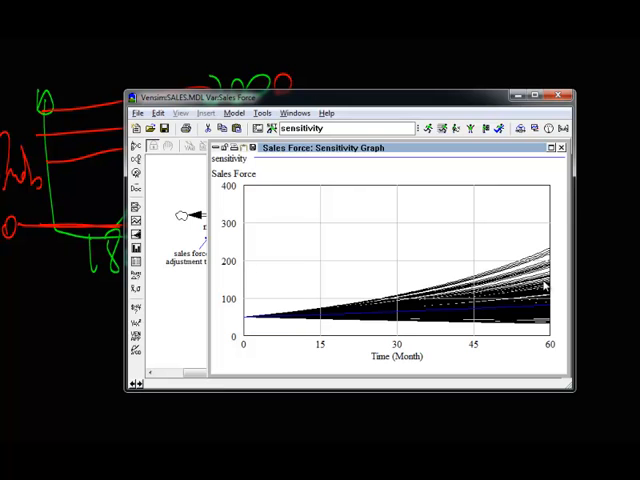
pyautogui.moveTo(545, 287)
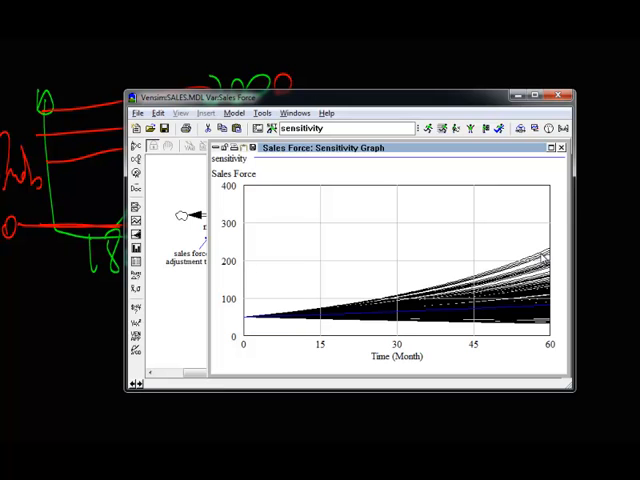
pyautogui.moveTo(530, 288)
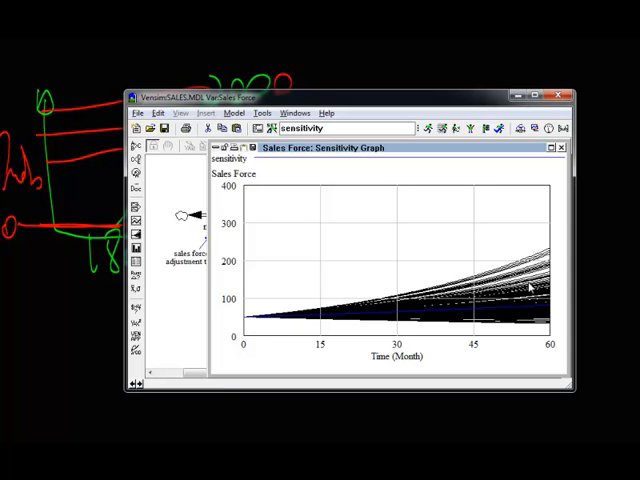